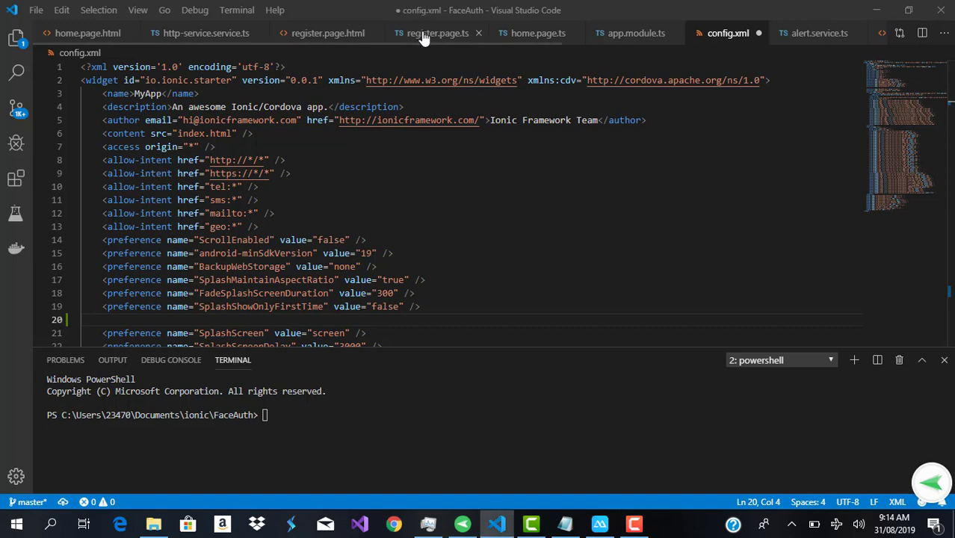
# Switch the editor to register.page.ts to view the loadCamera function
pyautogui.click(426, 33)
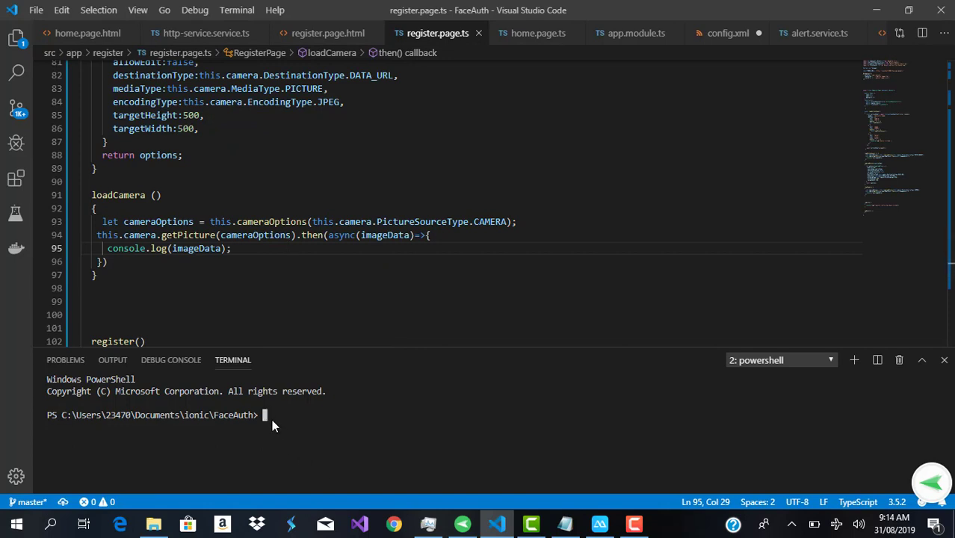
# Run 'ionic cordova build android' to produce app-debug.apk, then mirror the phone with ApowerMirror
pyautogui.write('ionic cordova')
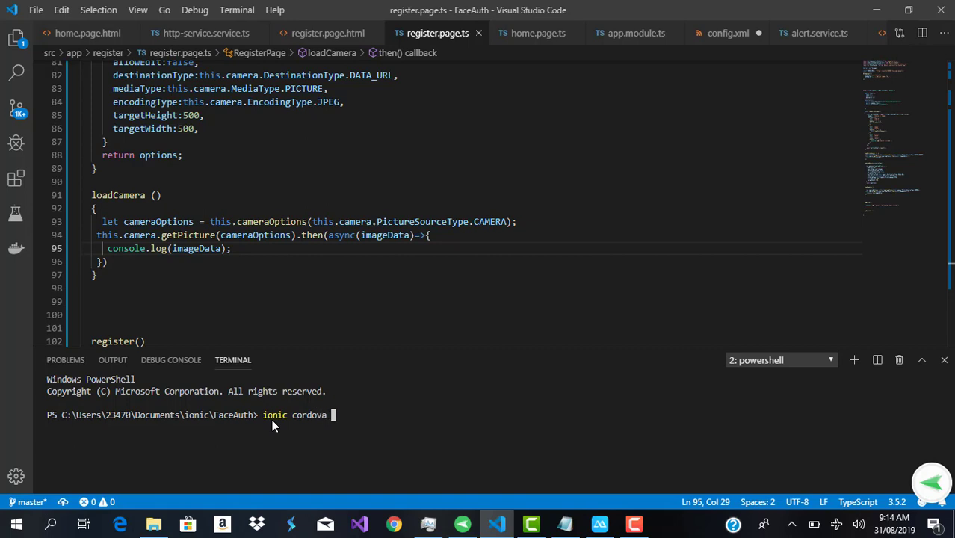
pyautogui.write('buil')
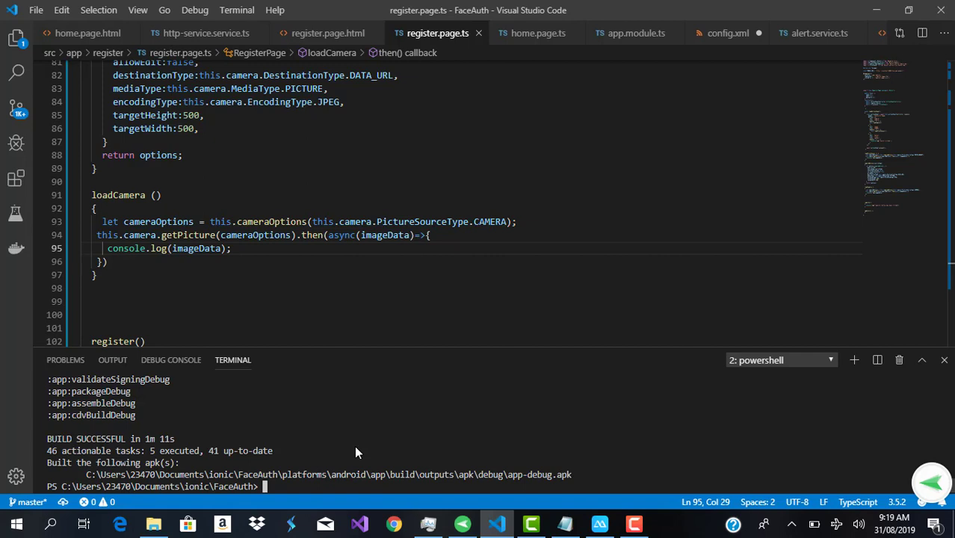
pyautogui.moveTo(554, 490)
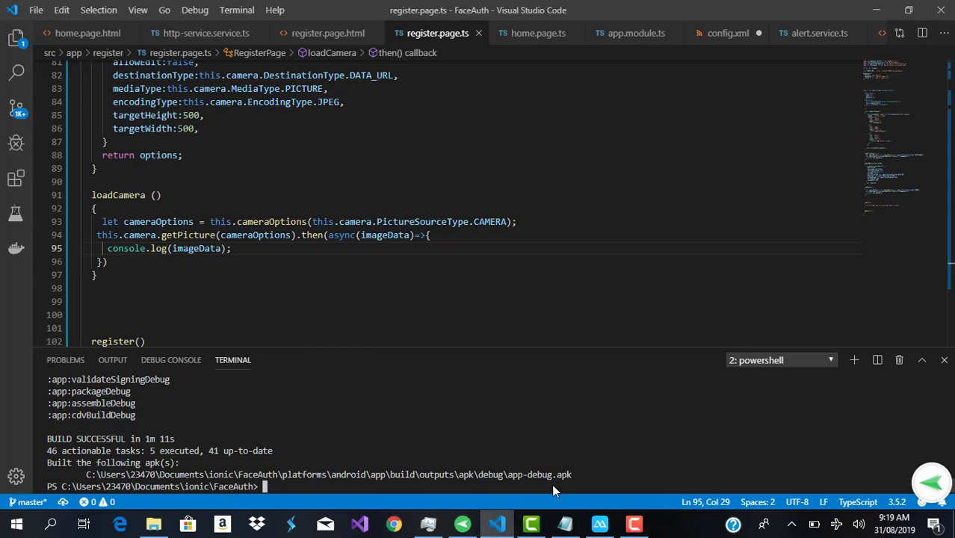
pyautogui.click(600, 525)
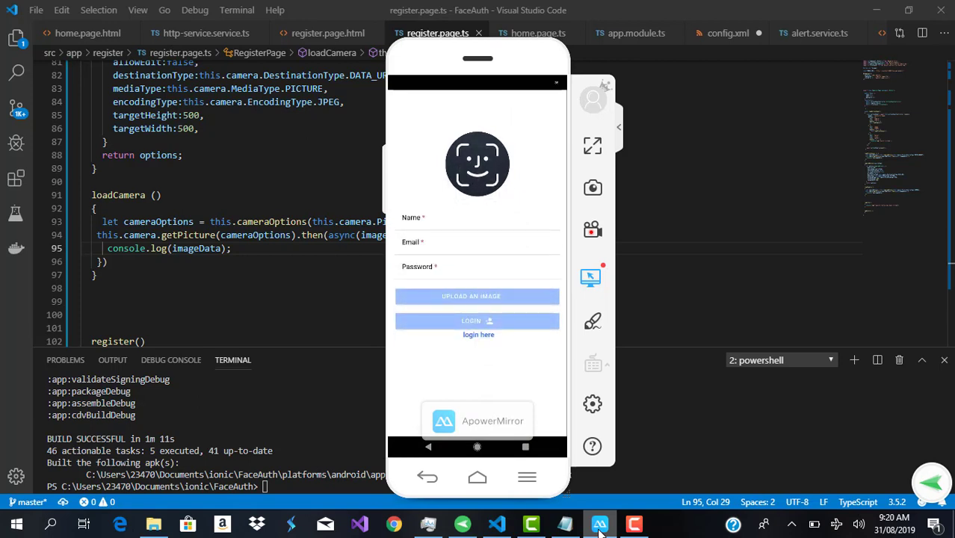
# Enter the registration name, email and password, then choose Image under Upload an Image
pyautogui.click(477, 218)
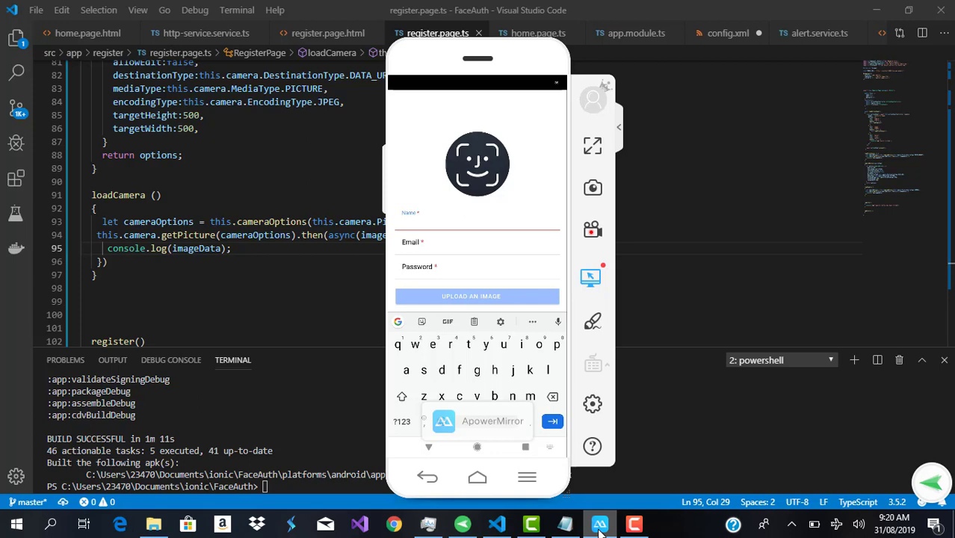
pyautogui.write('de')
pyautogui.write('errgg')
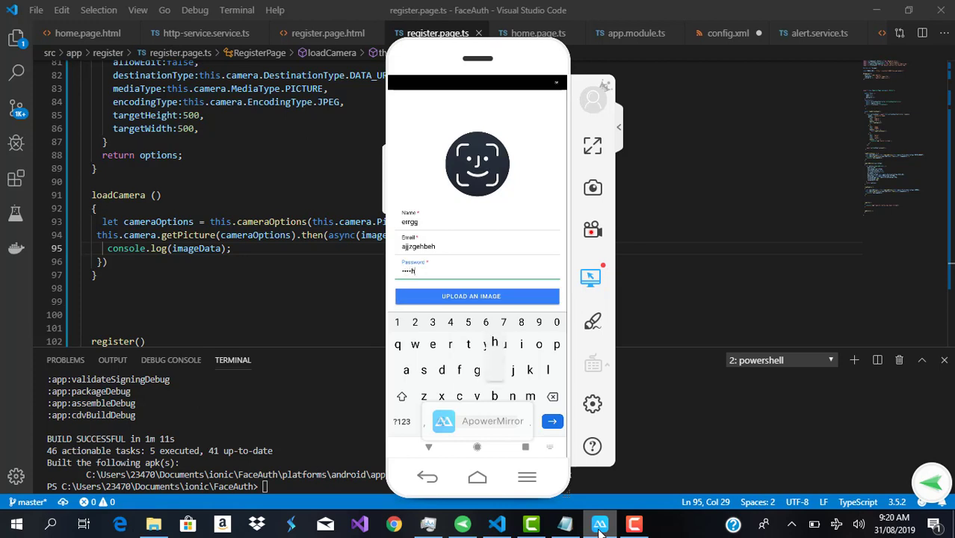
pyautogui.click(477, 296)
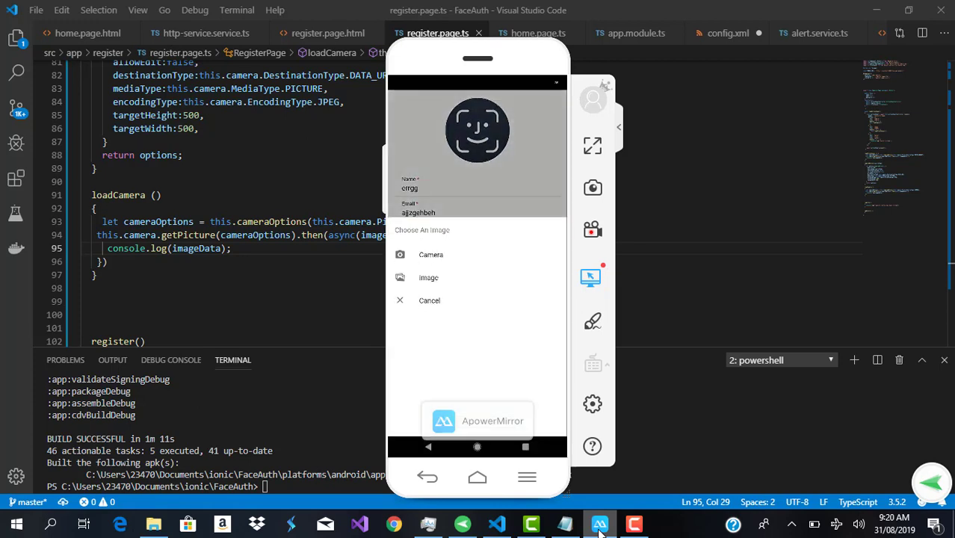
pyautogui.click(429, 300)
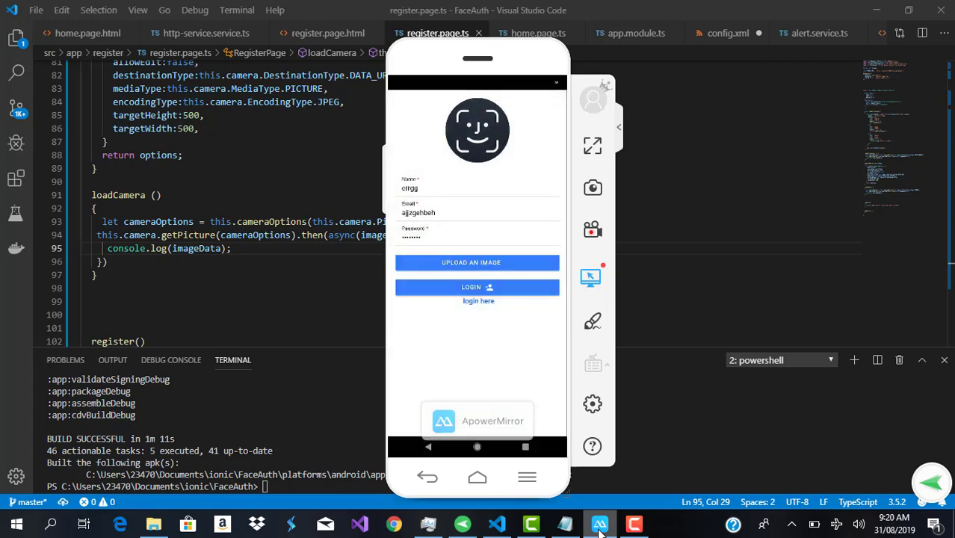
pyautogui.click(477, 262)
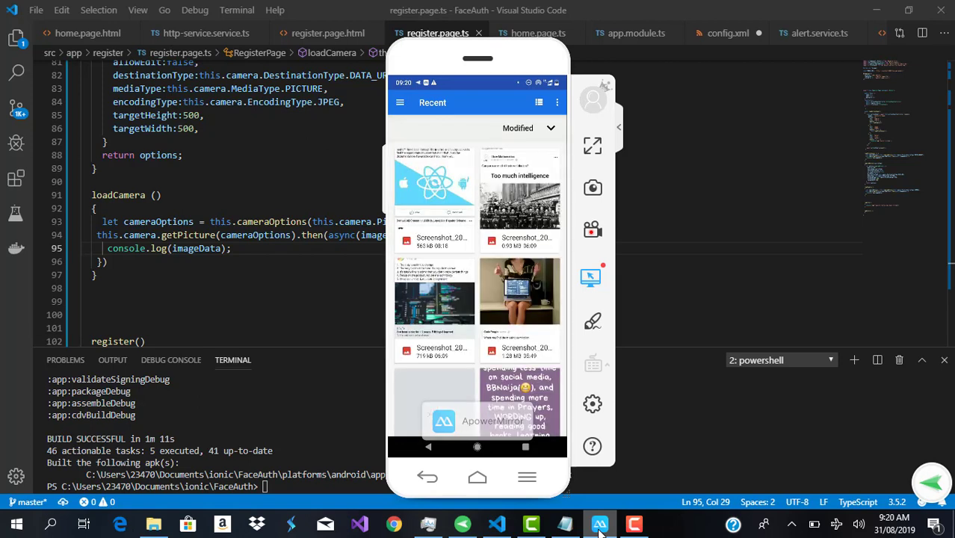
# Scroll through the phone's recent screenshots to find one to upload
pyautogui.scroll(-3)
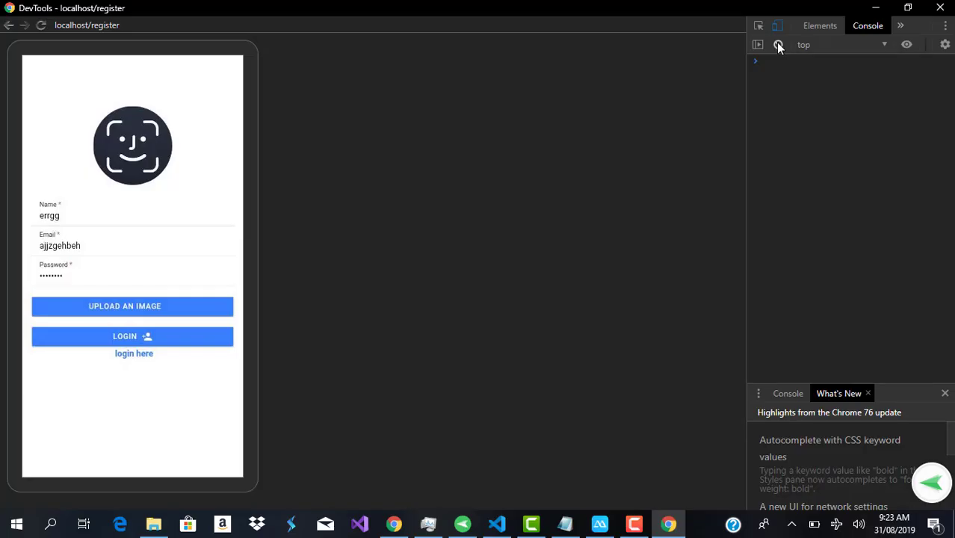
# Clear the DevTools console and scroll through the logged base64 image string
pyautogui.click(133, 307)
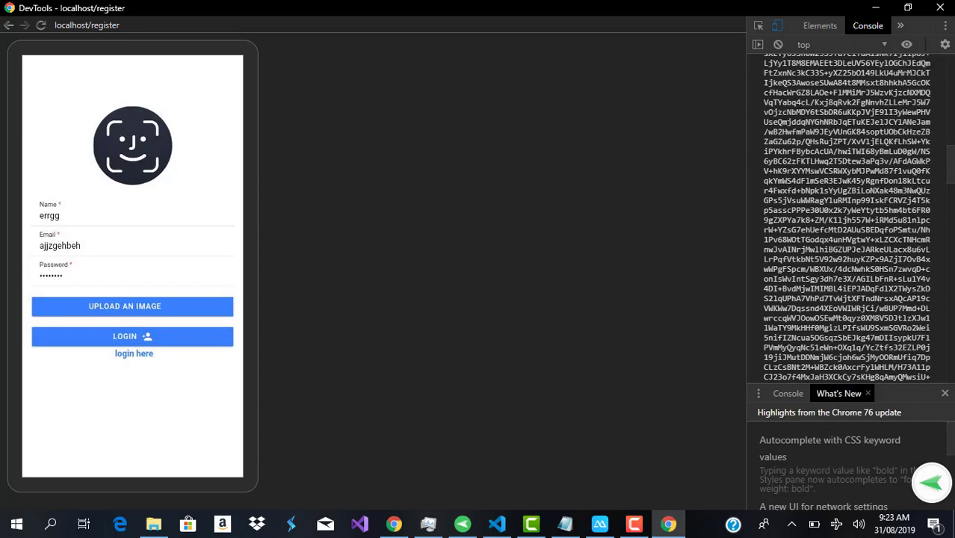
pyautogui.scroll(-3)
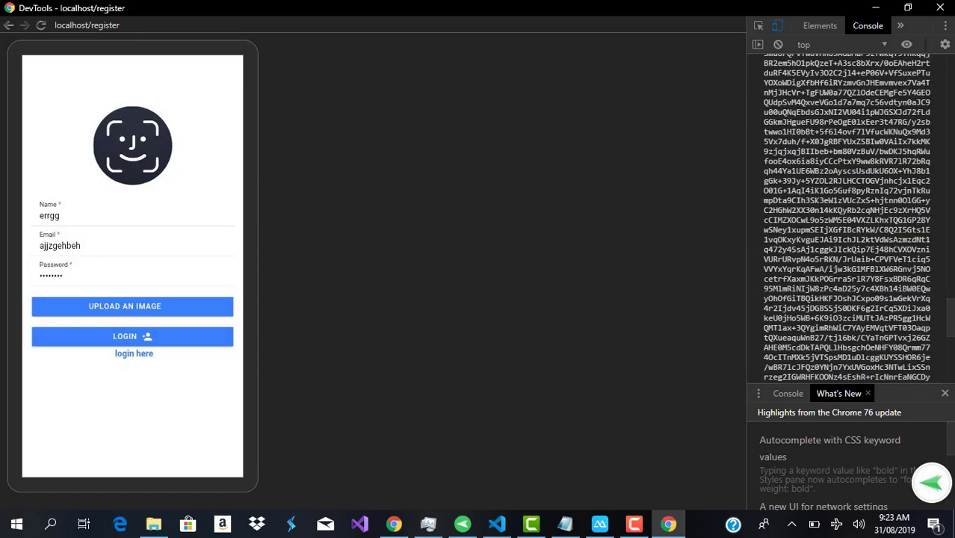
pyautogui.scroll(-3)
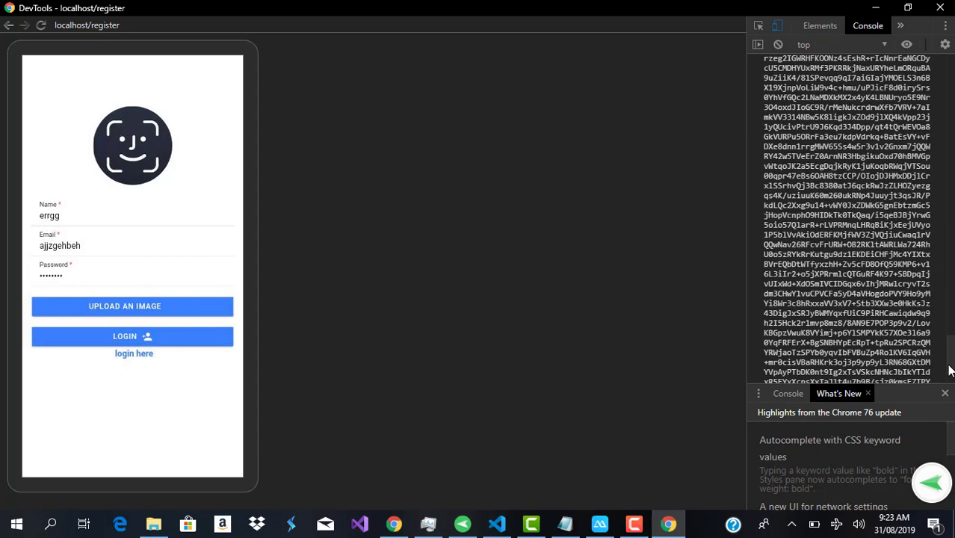